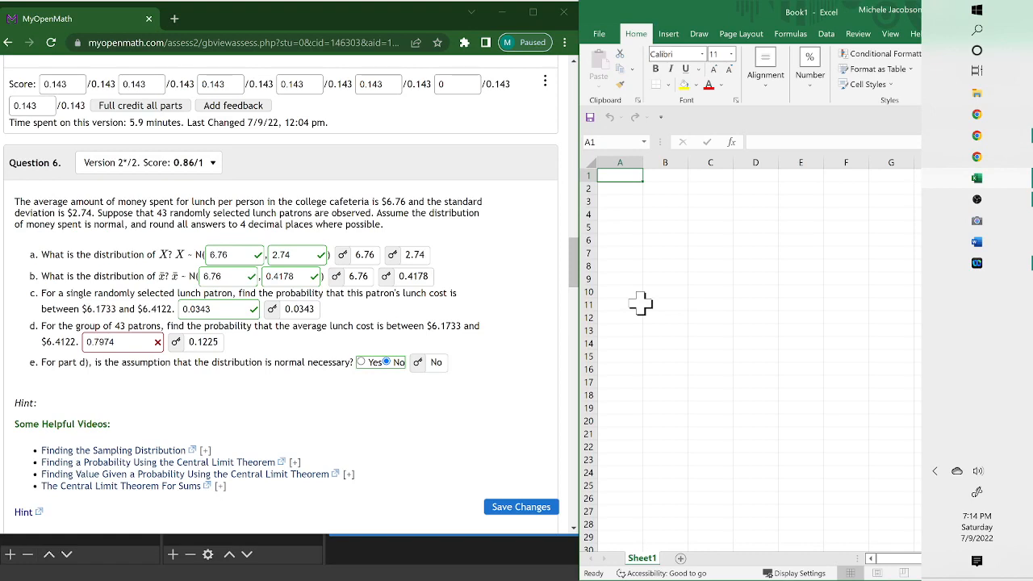
# Step: Enter =NORM.DIST(6.1733,6.76,.4178,1) in A1, returning 0.080121
pyautogui.click(105, 342)
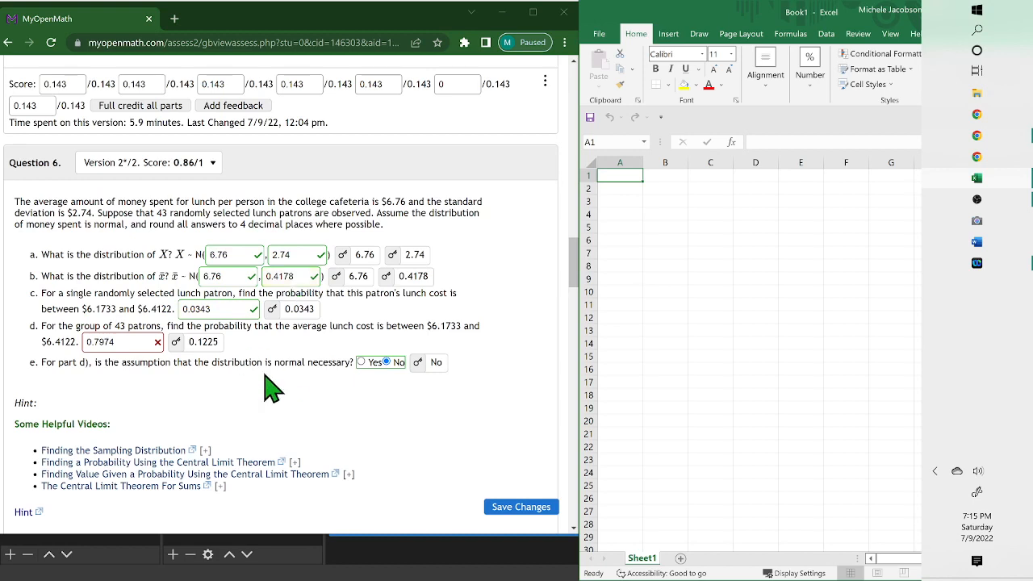
pyautogui.moveTo(313, 395)
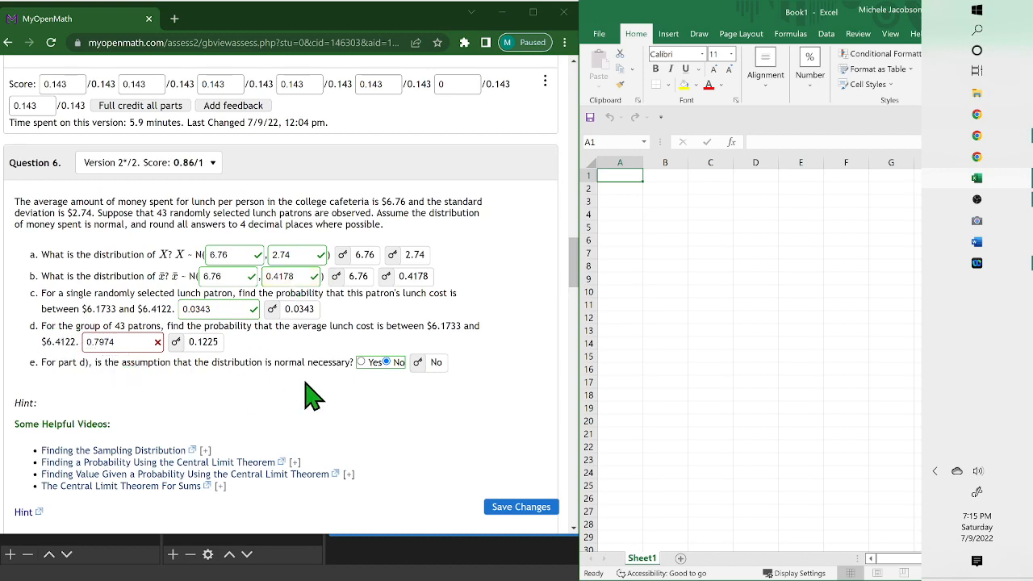
pyautogui.moveTo(521, 284)
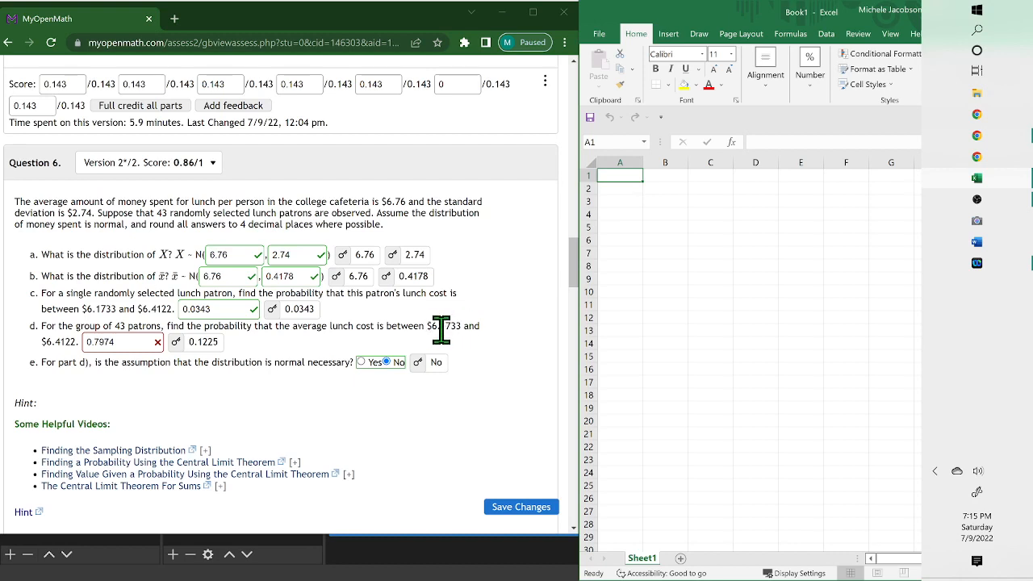
pyautogui.moveTo(462, 368)
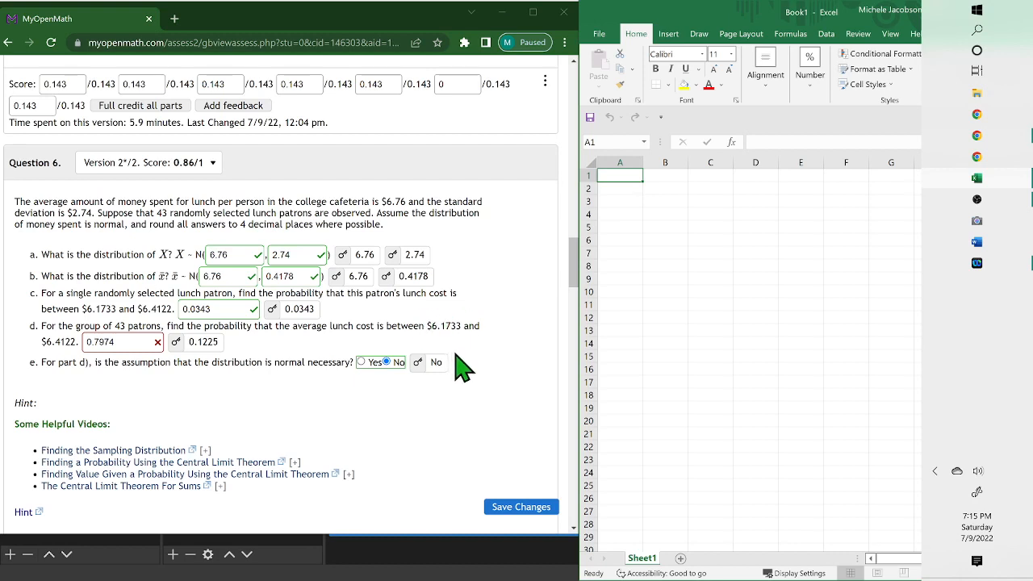
pyautogui.moveTo(274, 353)
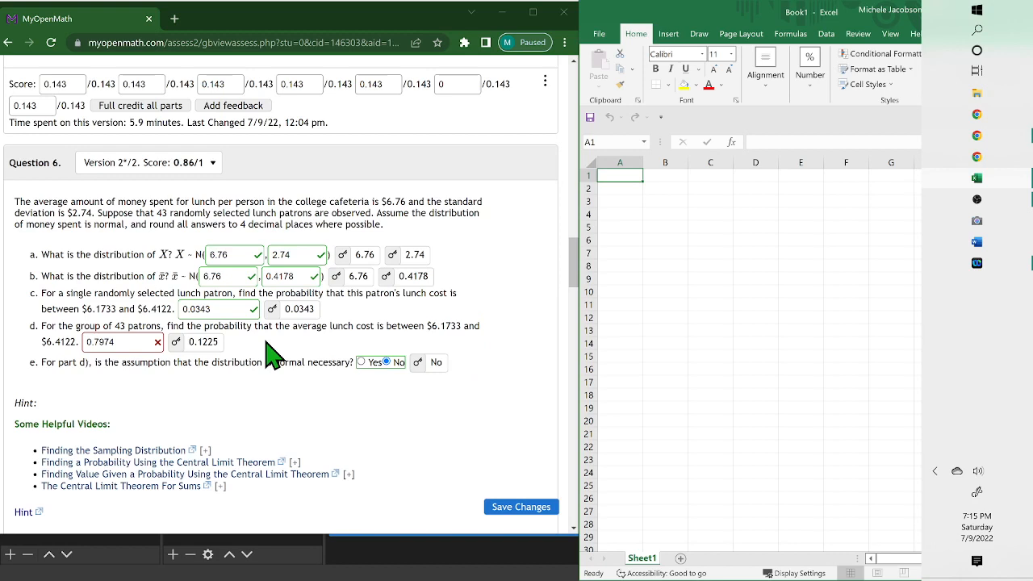
pyautogui.moveTo(68, 369)
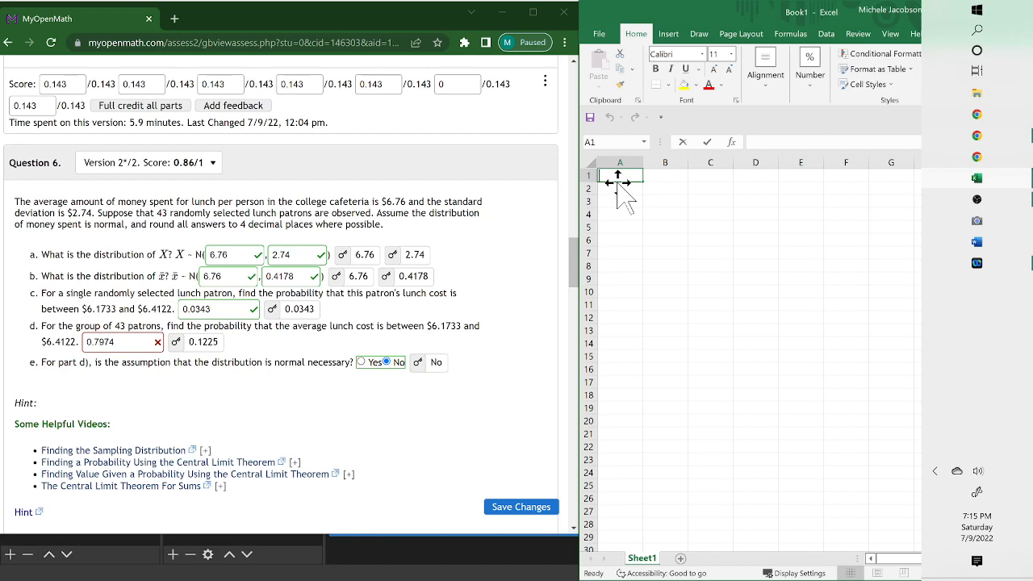
pyautogui.write('=norm')
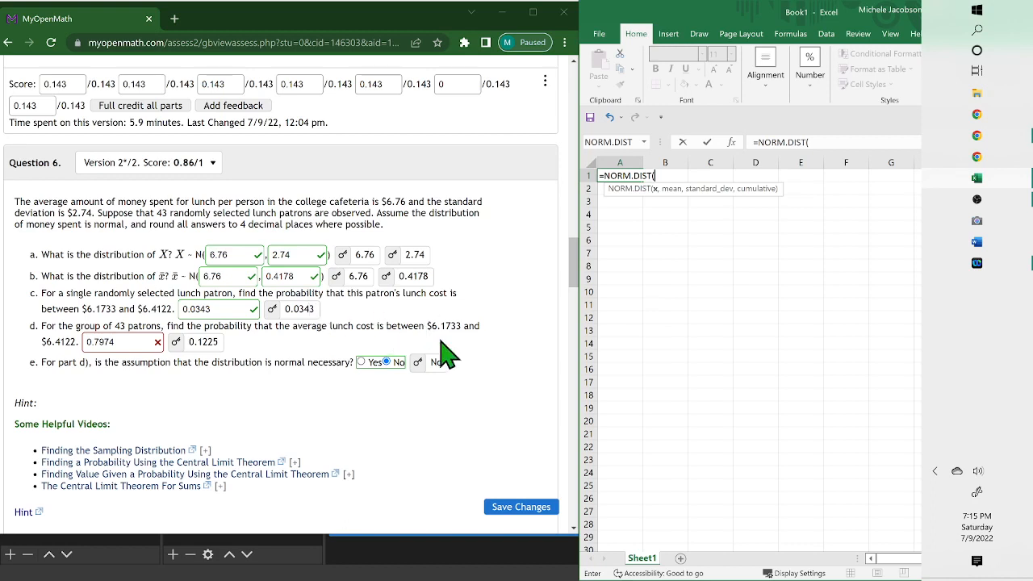
pyautogui.write('6.1733')
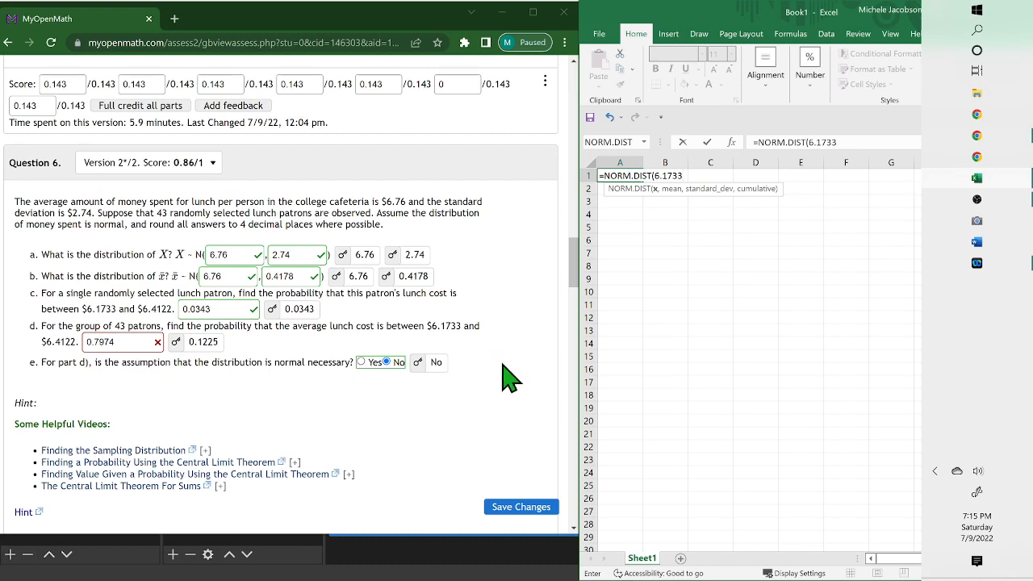
pyautogui.write(',')
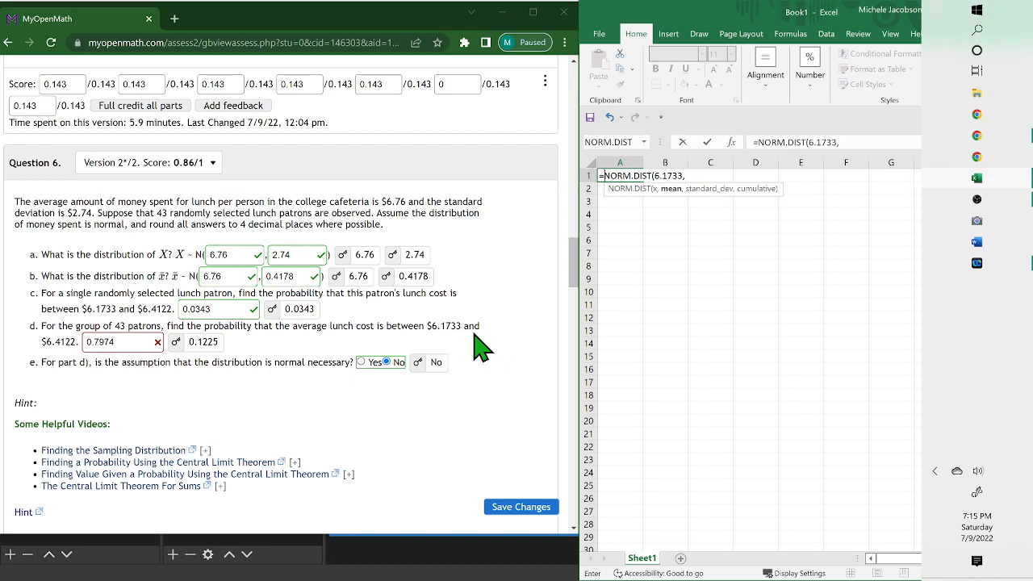
pyautogui.write('6.76')
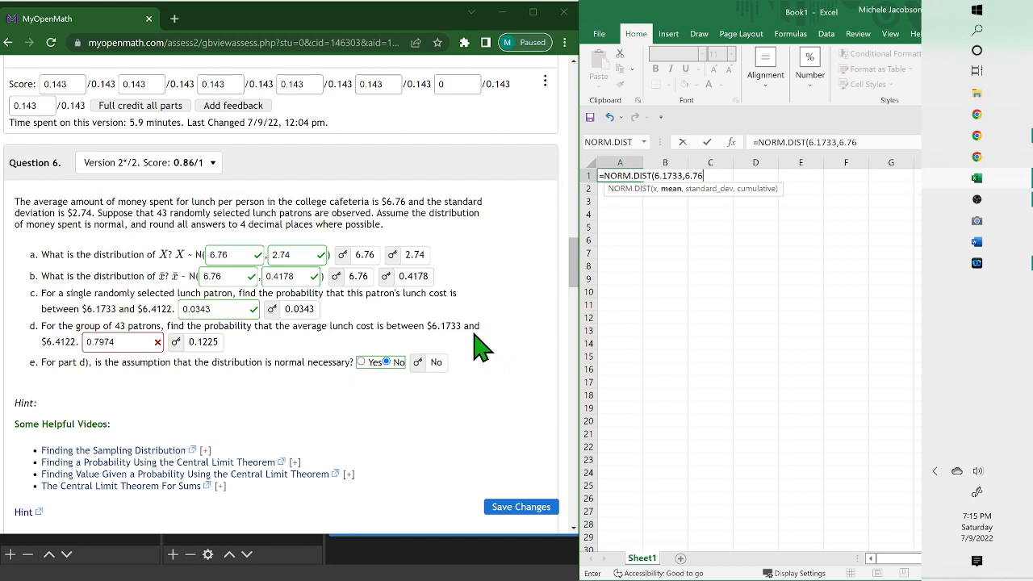
pyautogui.write(',')
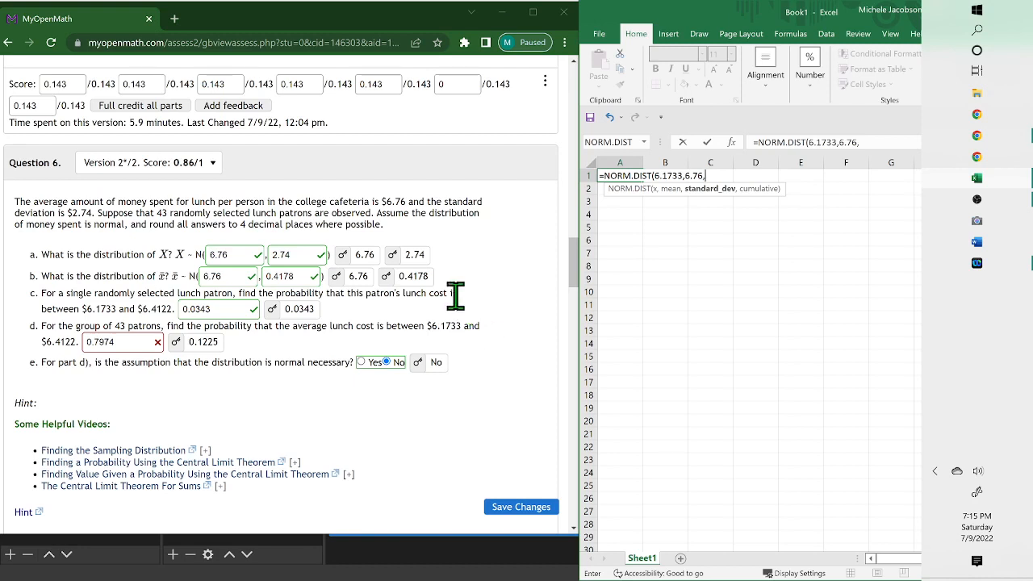
pyautogui.moveTo(171, 298)
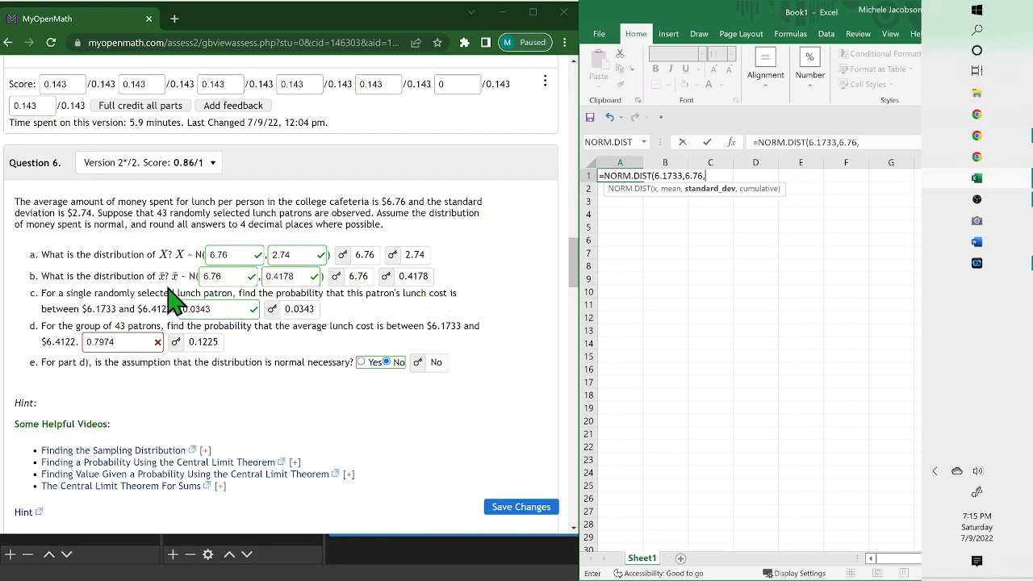
pyautogui.moveTo(299, 309)
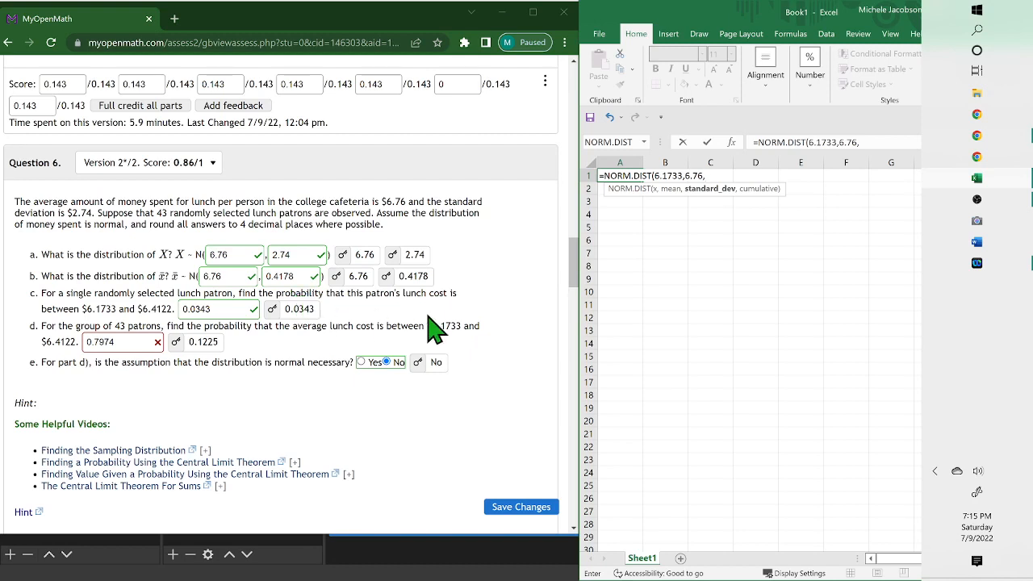
pyautogui.write(',.4178')
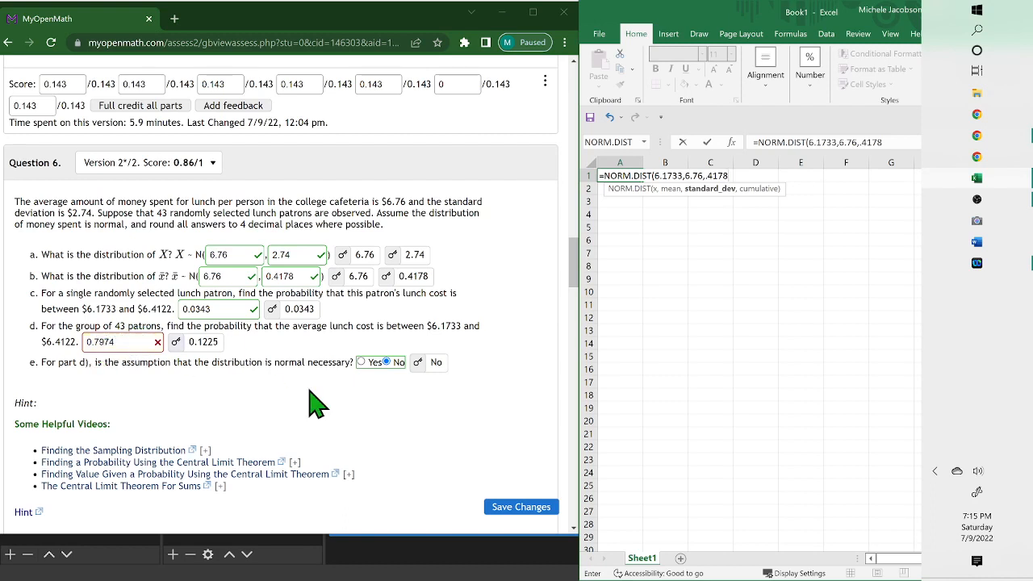
pyautogui.moveTo(763, 249)
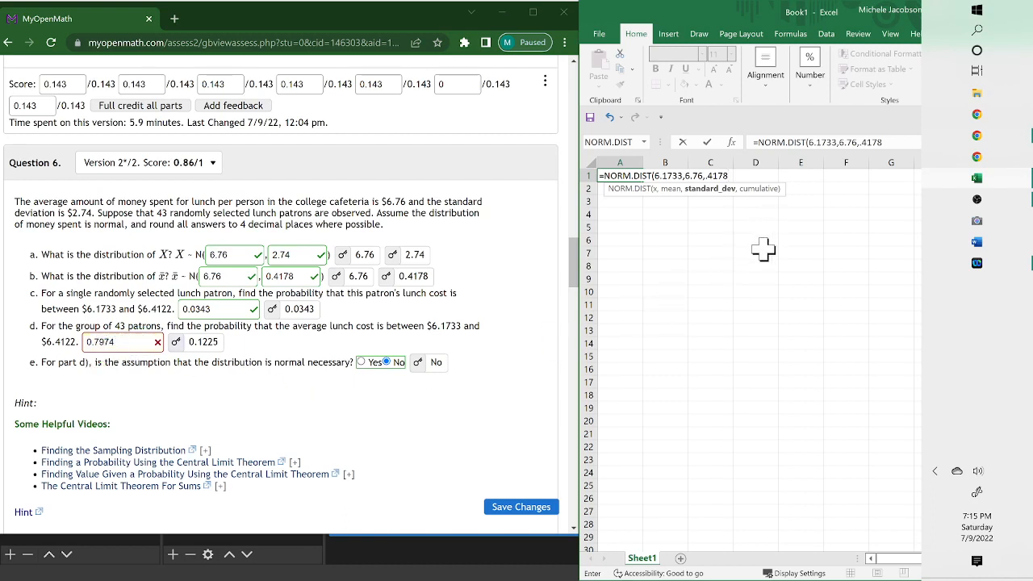
pyautogui.write('1')
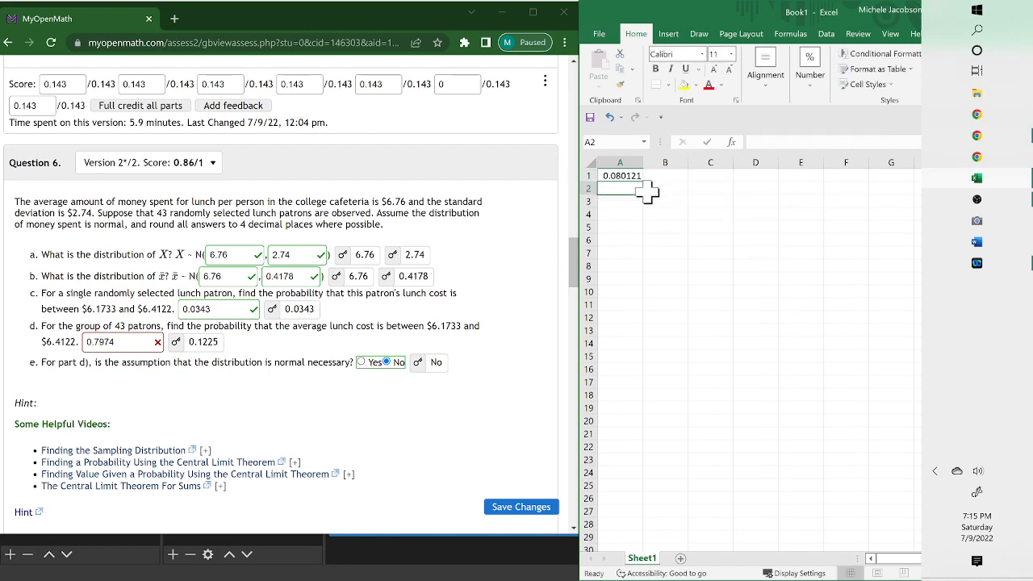
pyautogui.moveTo(657, 247)
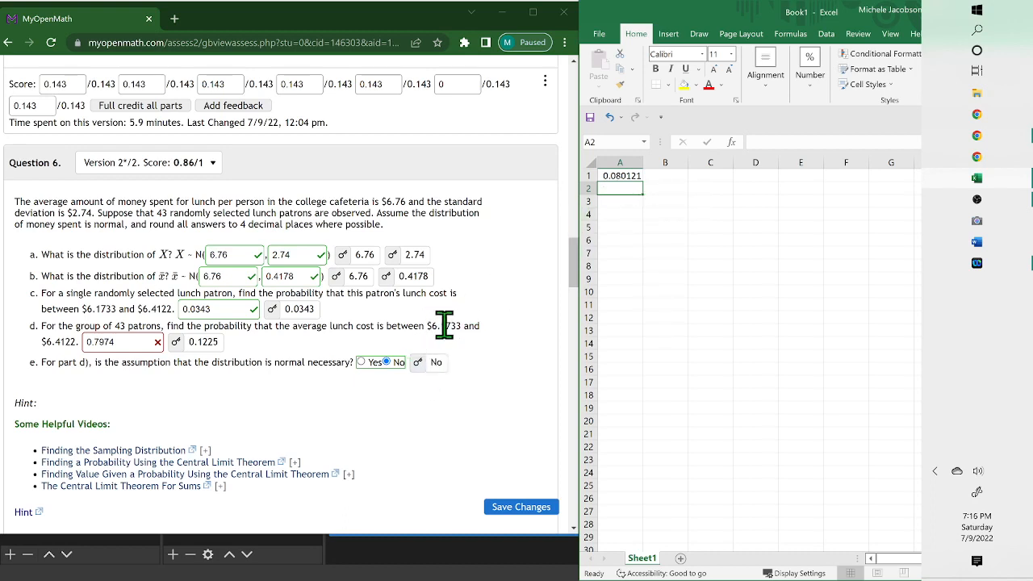
pyautogui.moveTo(211, 342)
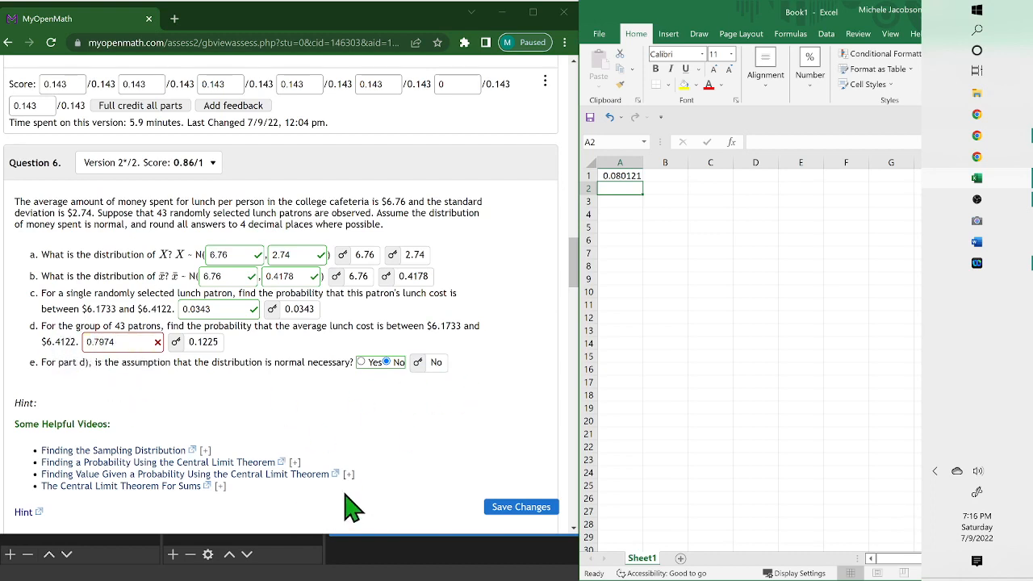
pyautogui.moveTo(686, 172)
pyautogui.write('=')
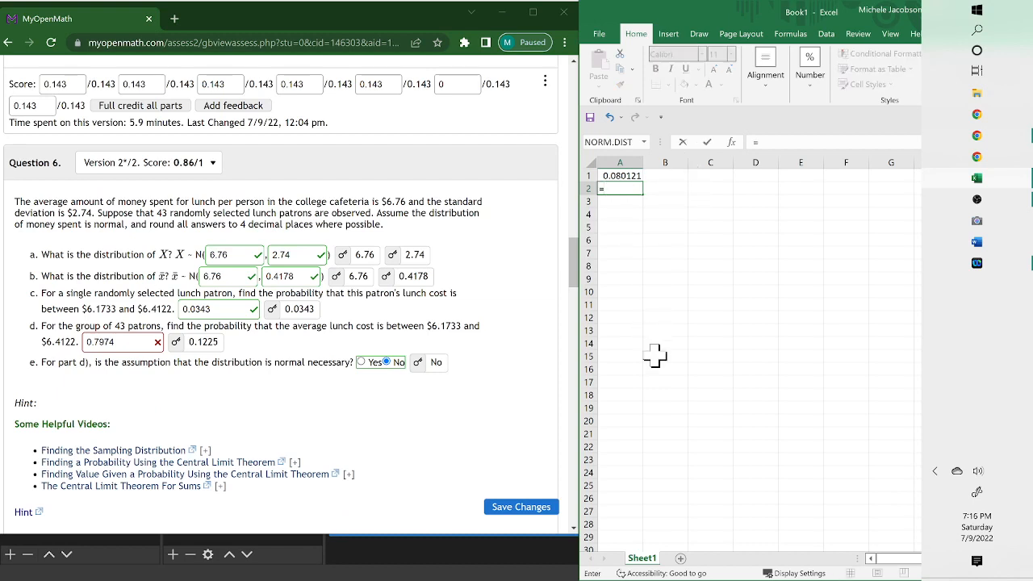
# Step: Start a NORM.DIST formula in A2 from autocomplete with x value 6.4122
pyautogui.write('norm')
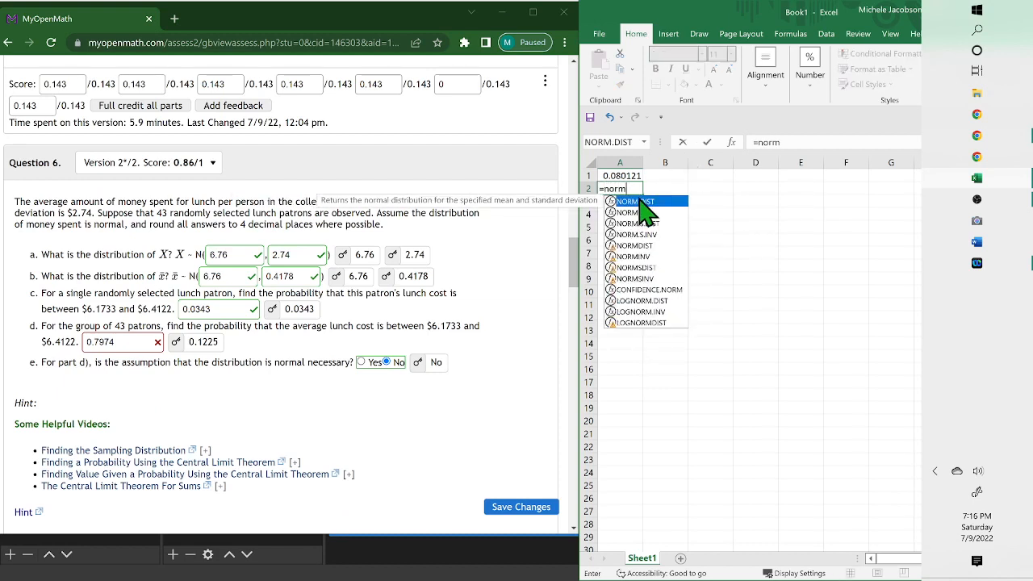
pyautogui.click(631, 201)
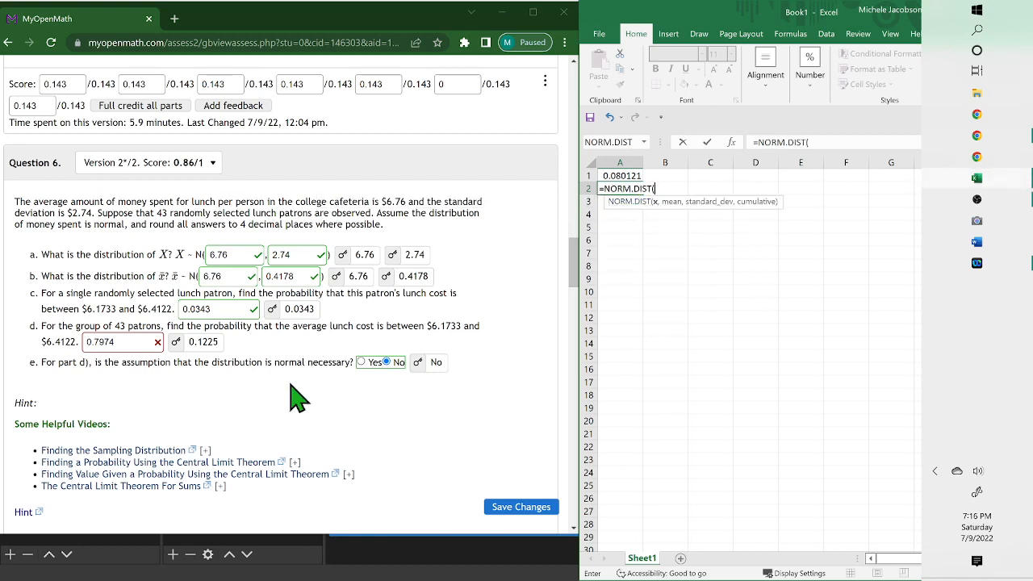
pyautogui.moveTo(73, 362)
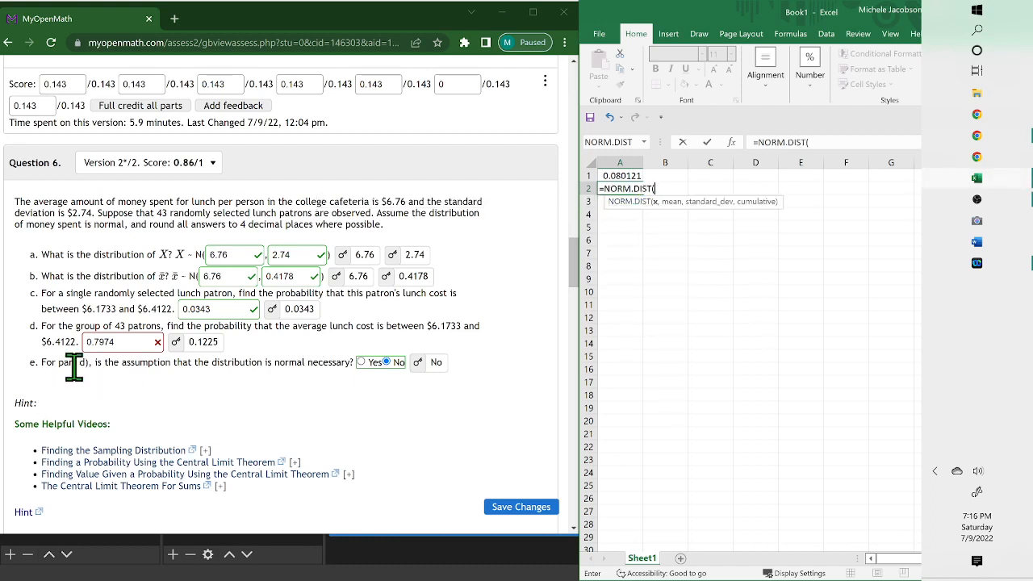
pyautogui.write('6.')
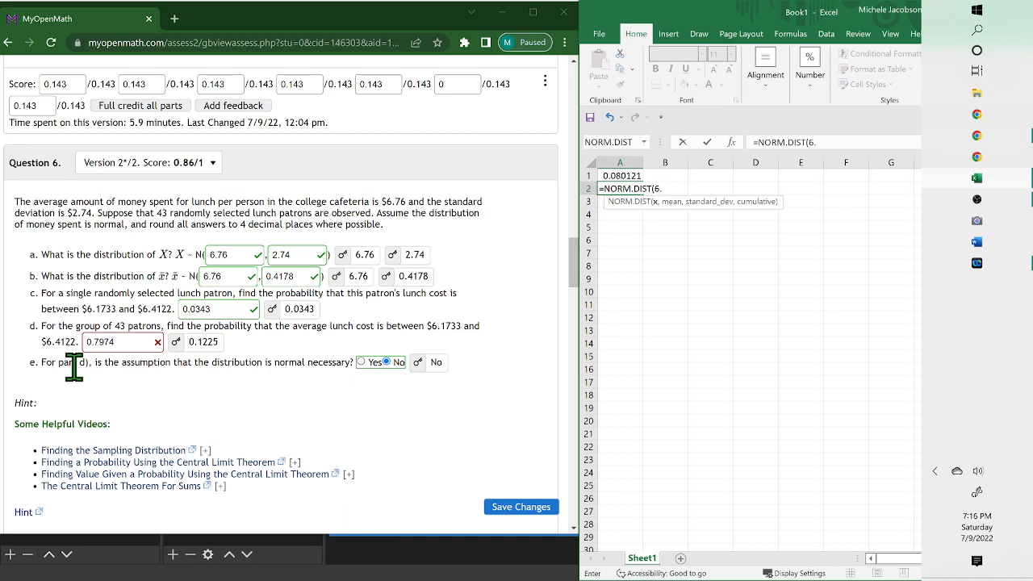
pyautogui.write('4122')
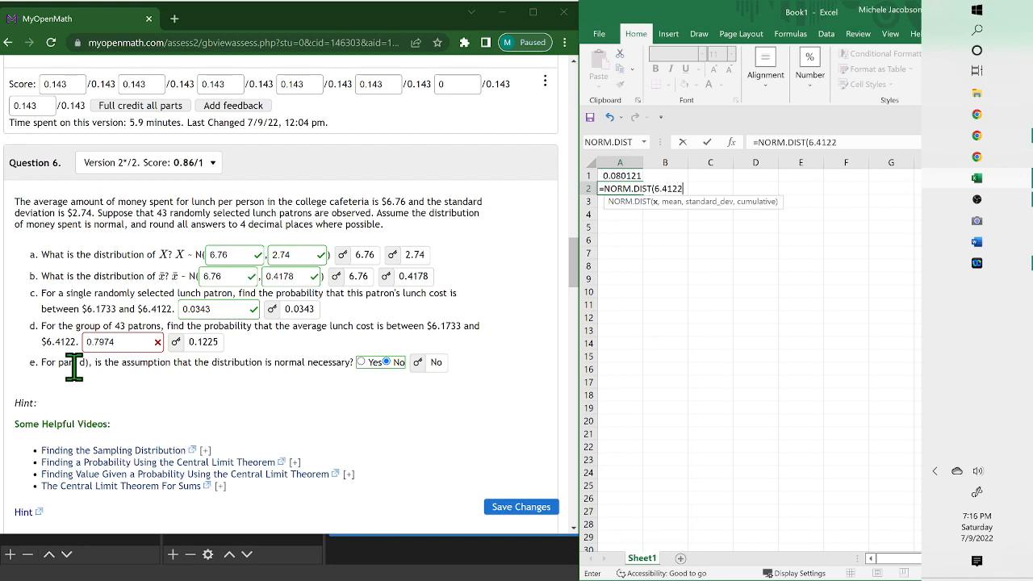
pyautogui.write(',')
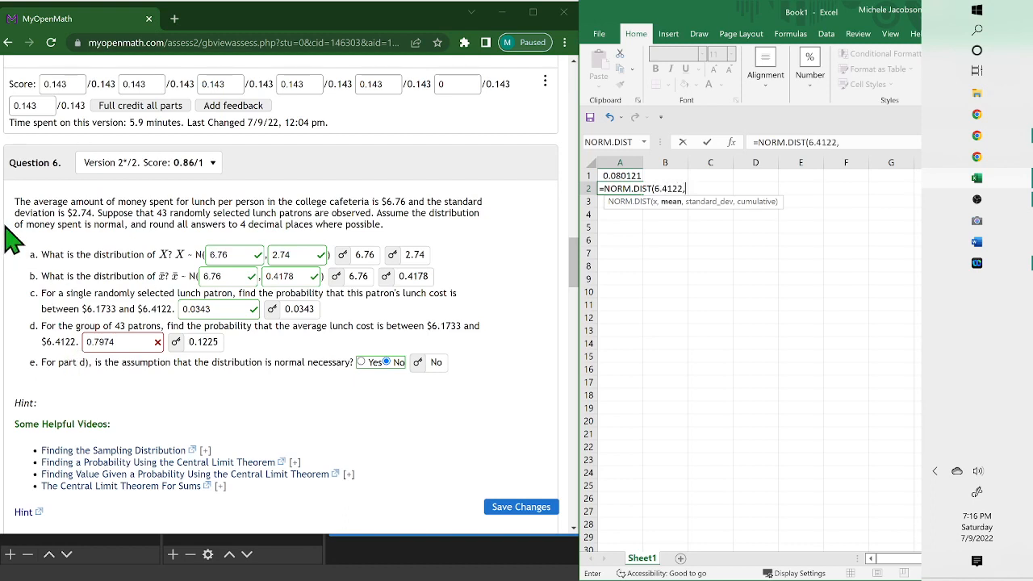
pyautogui.moveTo(268, 293)
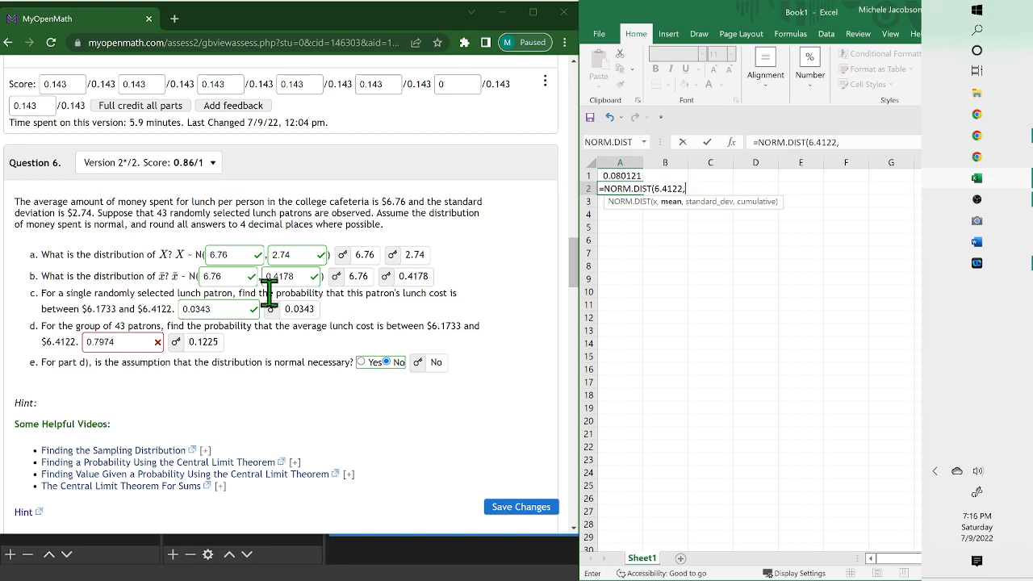
# Step: Finish the A2 formula with mean 6.76, standard deviation .4178 and cumulative 1
pyautogui.write('6.7')
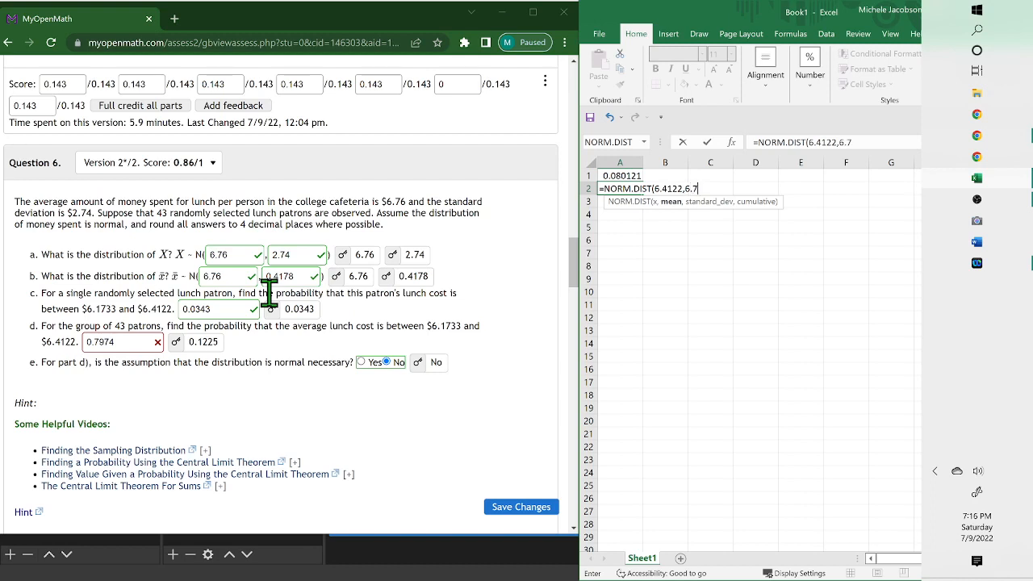
pyautogui.write('6,')
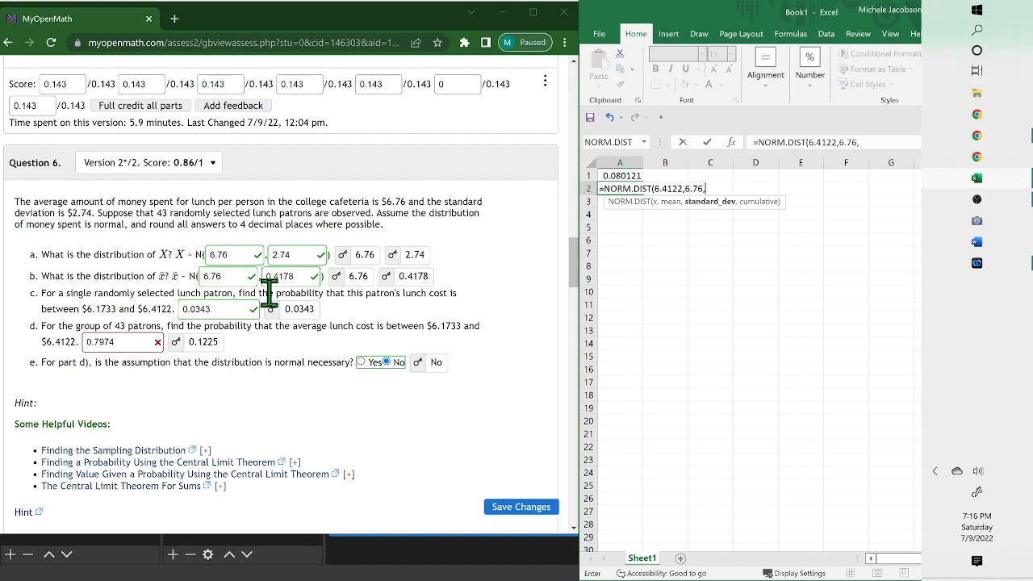
pyautogui.write(',')
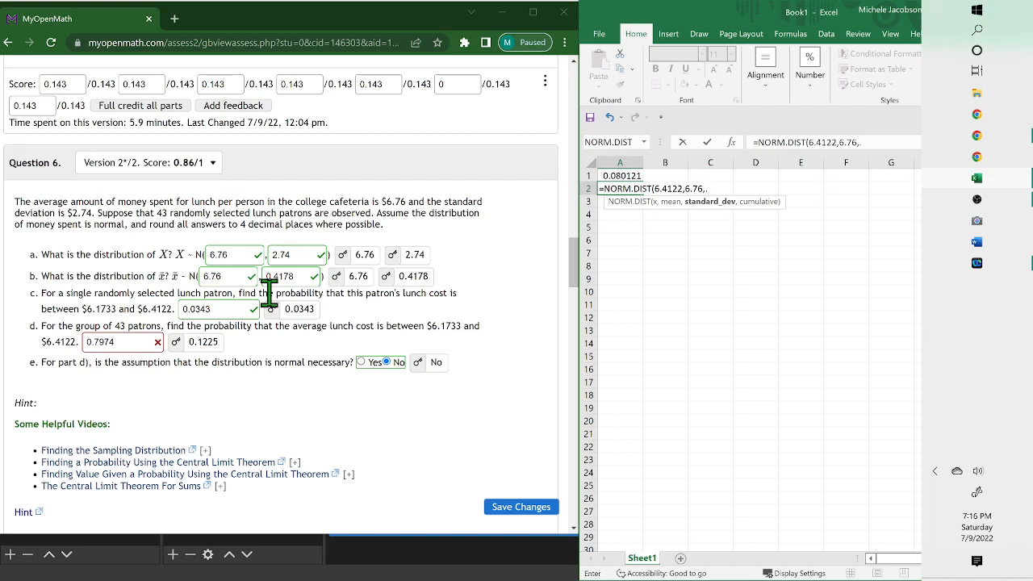
pyautogui.write('.4178')
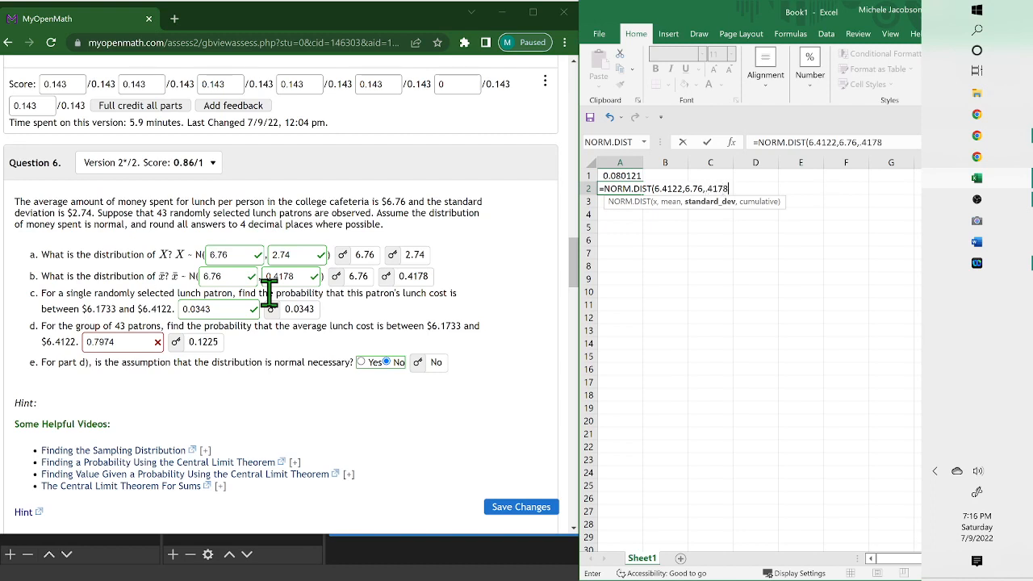
pyautogui.write(',1')
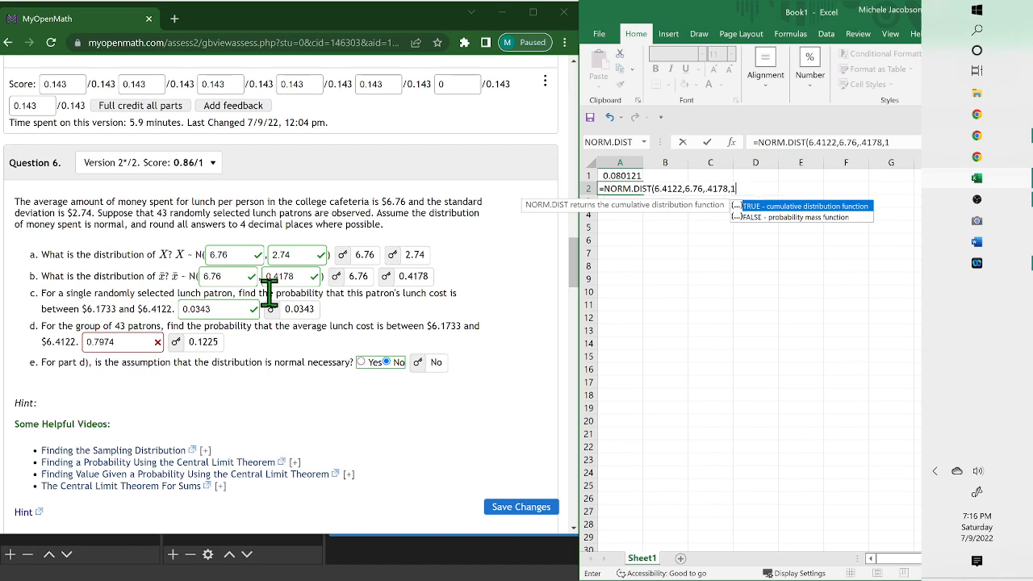
pyautogui.press('Enter')
pyautogui.write('=A2-')
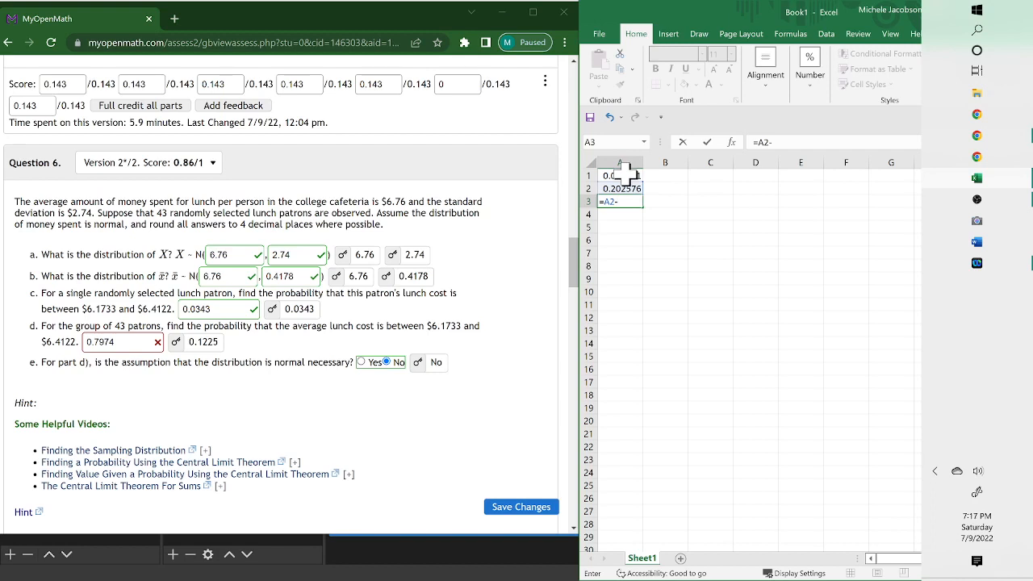
# Step: Confirm =A2-A1 in A3, giving the interval probability 0.122455
pyautogui.press('Enter')
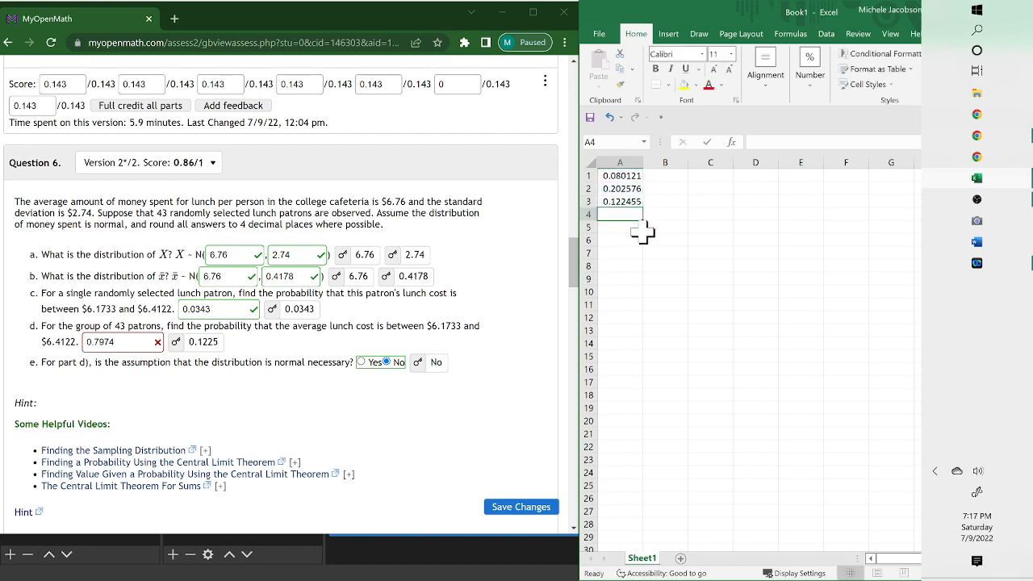
pyautogui.moveTo(253, 392)
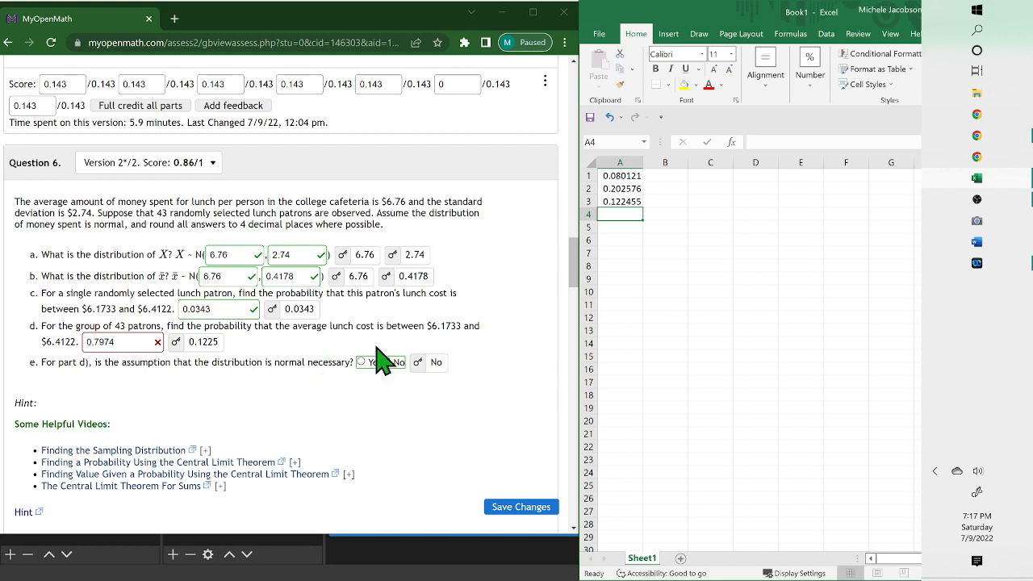
pyautogui.click(360, 363)
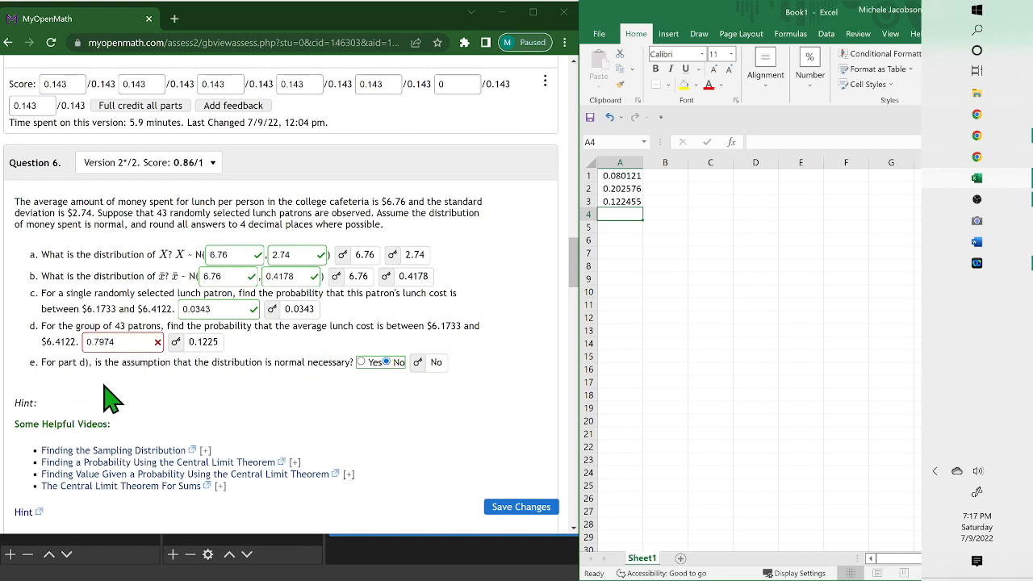
pyautogui.moveTo(304, 416)
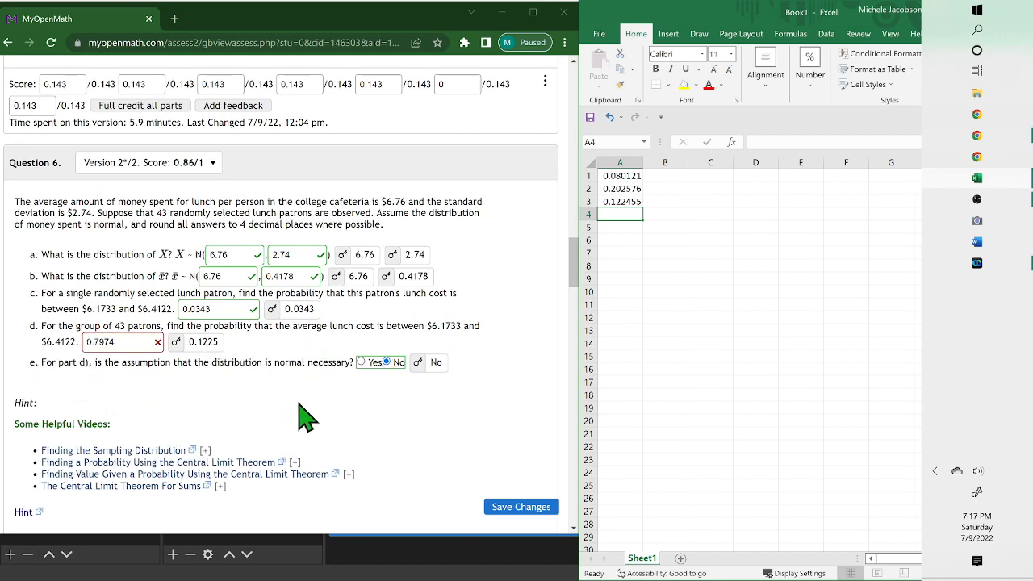